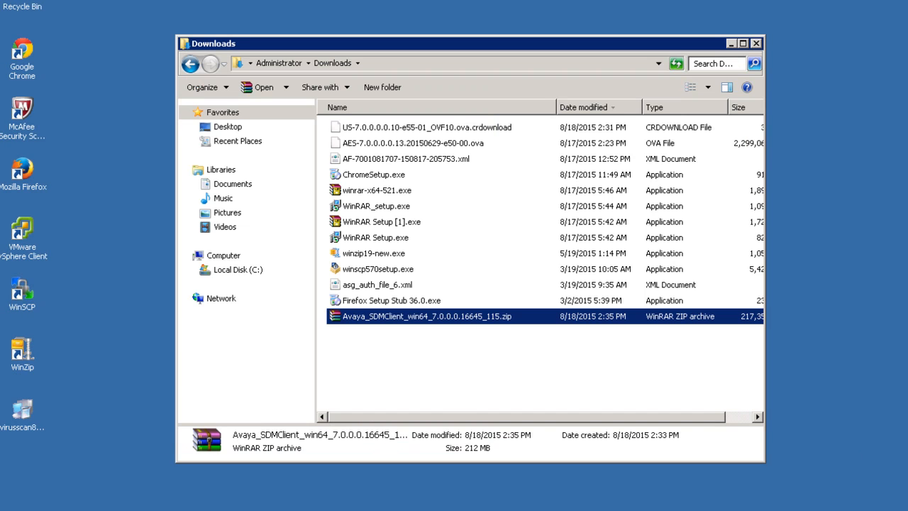
{"action": "mouse_move", "coordinate": [469, 328]}
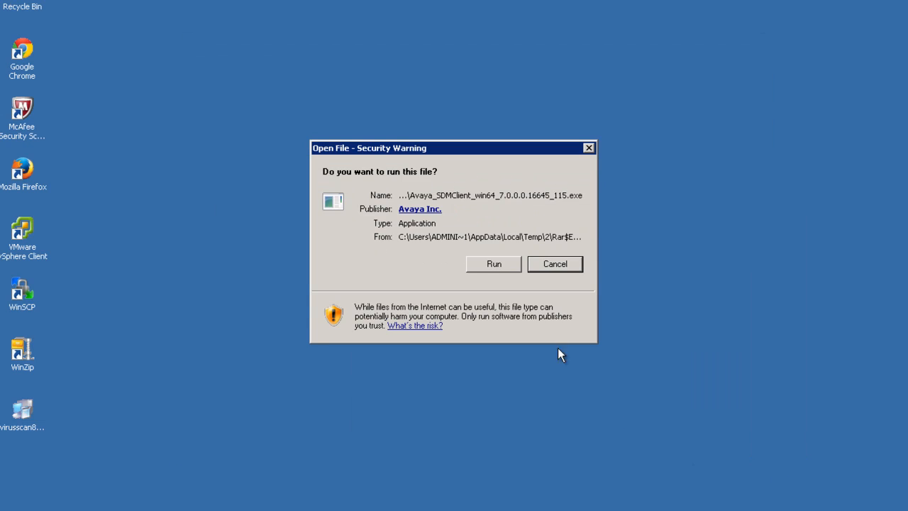
Step: Allow the SDM Client installer to run past the Open File security warning
{"action": "left_click", "coordinate": [494, 264]}
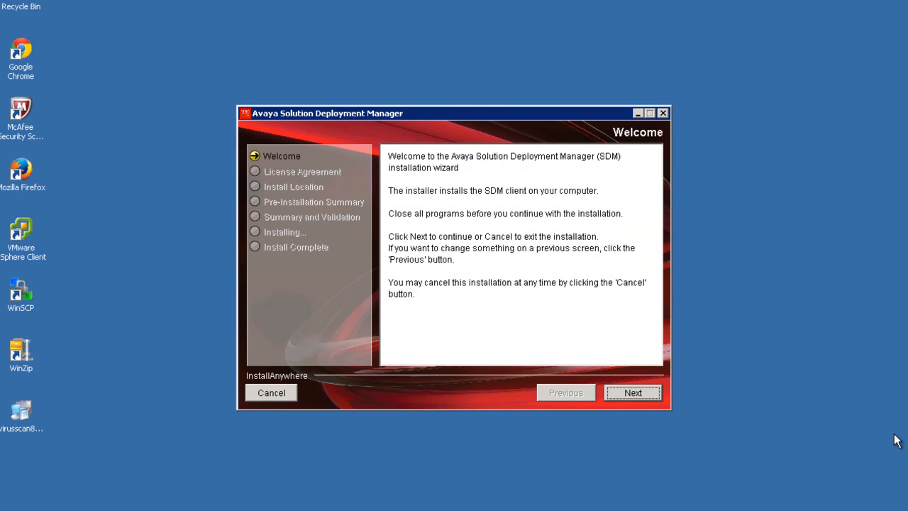
{"action": "mouse_move", "coordinate": [820, 429]}
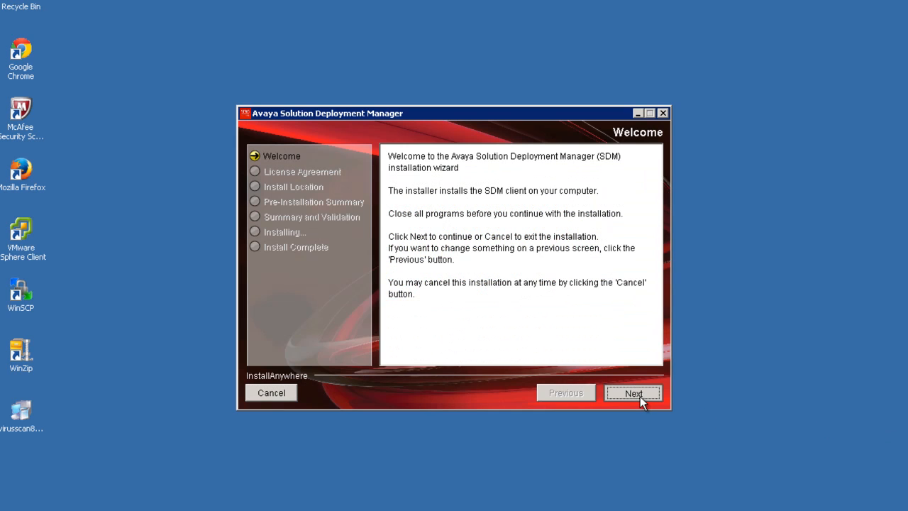
Step: Pass the Welcome and license pages, keeping C:\Program Files\Avaya\SDMClient as install folder
{"action": "left_click", "coordinate": [632, 392]}
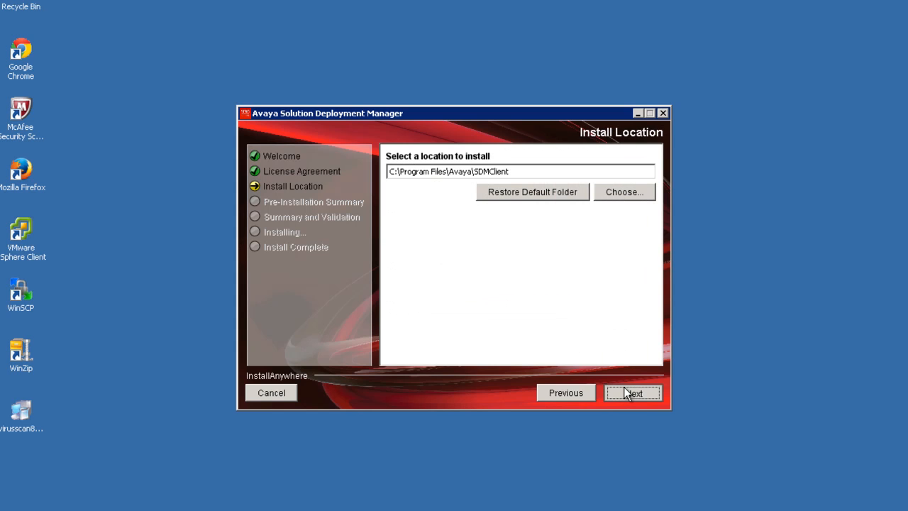
{"action": "left_click", "coordinate": [632, 392]}
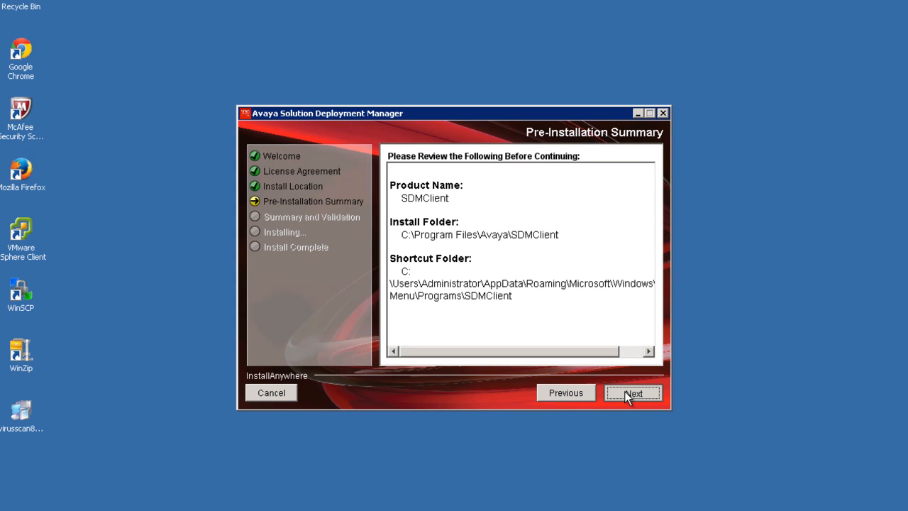
Step: Review the pre-installation summary and validation results, then install with default settings
{"action": "left_click", "coordinate": [632, 393]}
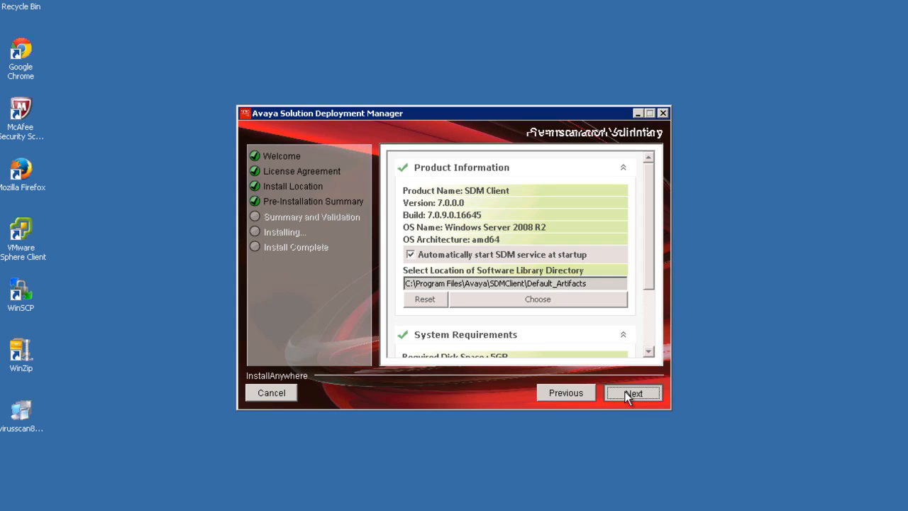
{"action": "left_click", "coordinate": [633, 393]}
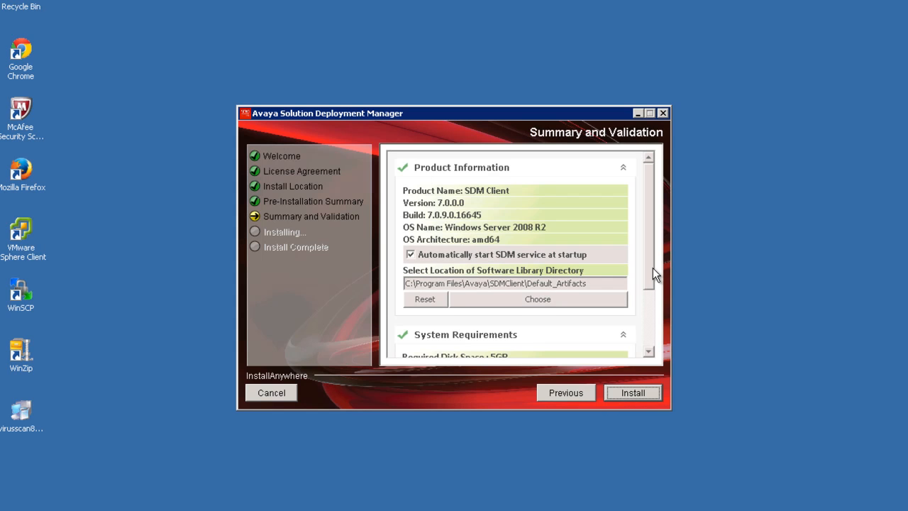
{"action": "scroll", "scroll_direction": "down", "scroll_amount": 3}
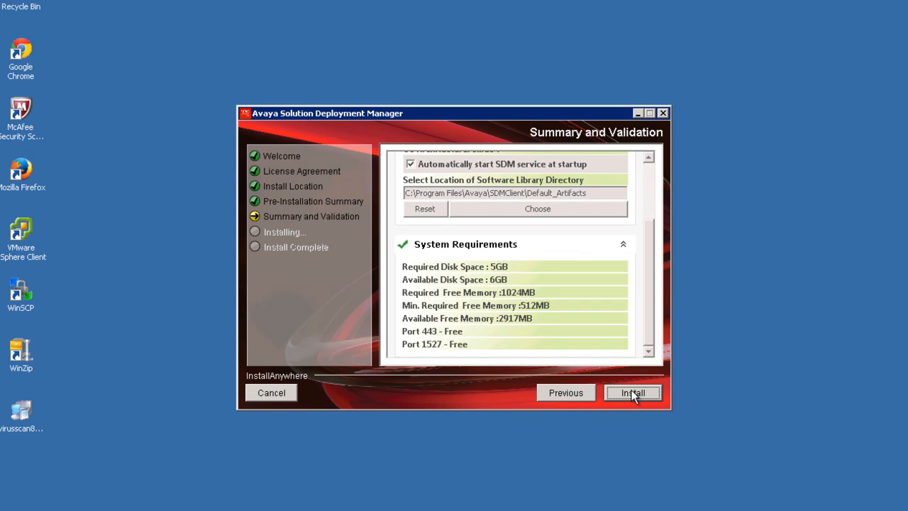
{"action": "left_click", "coordinate": [633, 392]}
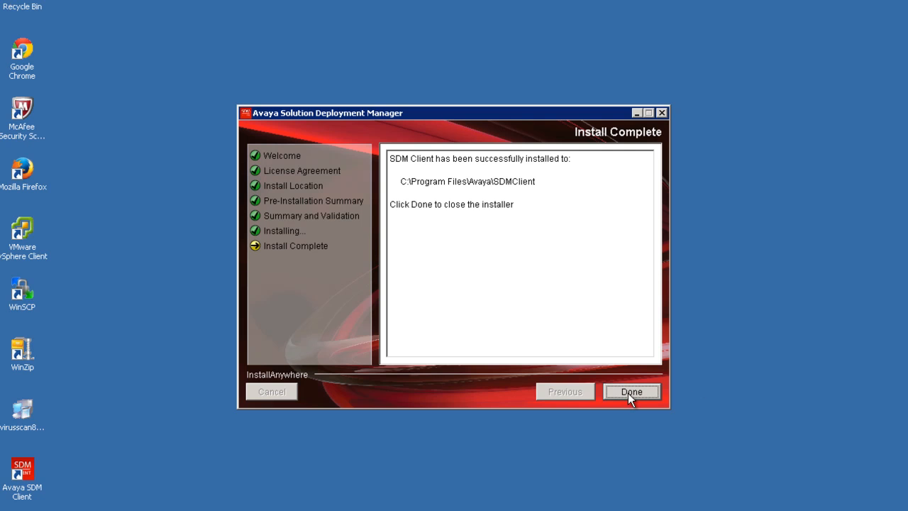
Step: Close the finished installer and continue past the certificate warning to the SDM Client Dashboard
{"action": "left_click", "coordinate": [632, 391]}
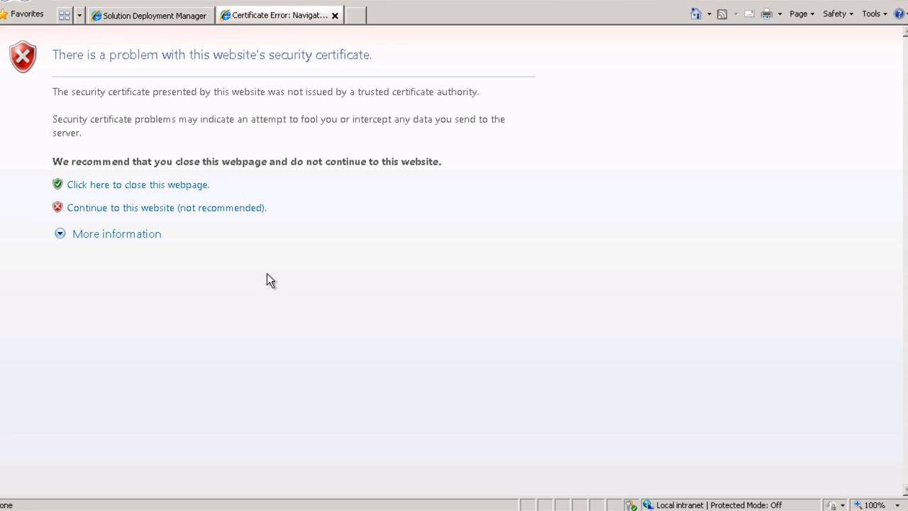
{"action": "left_click", "coordinate": [166, 207]}
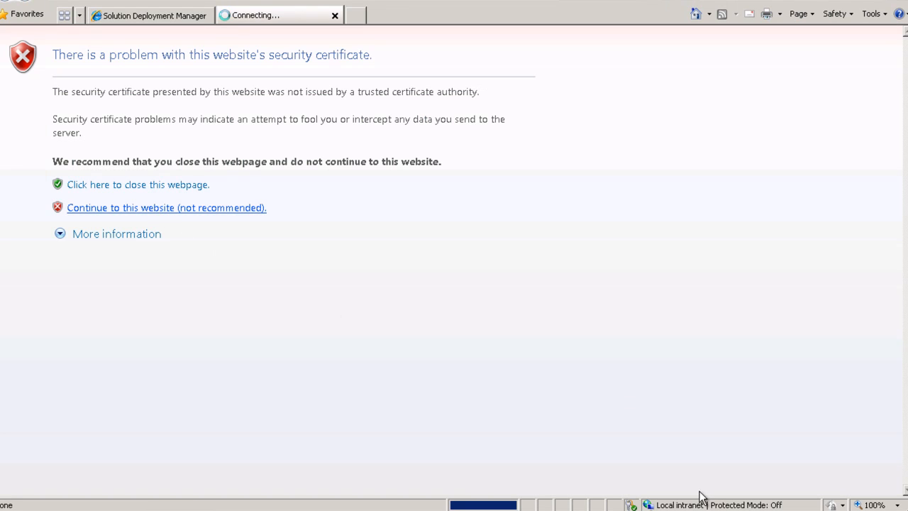
{"action": "left_click", "coordinate": [166, 207]}
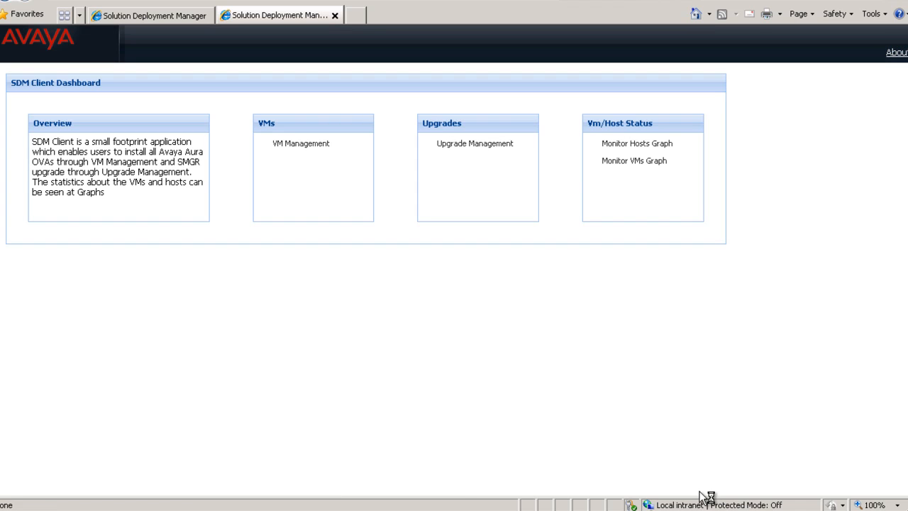